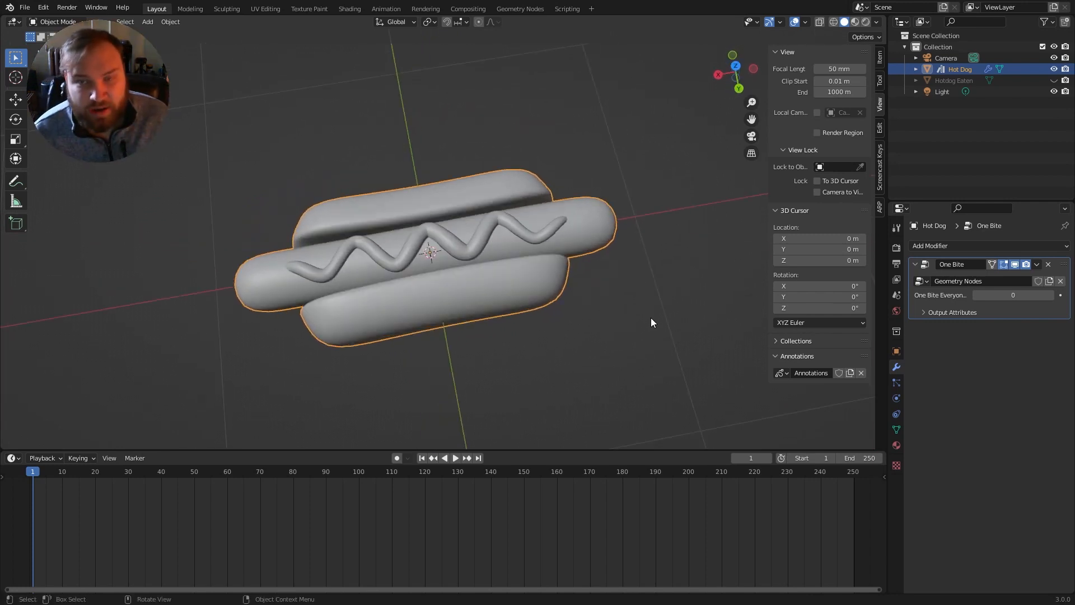
mouse_move(710, 165)
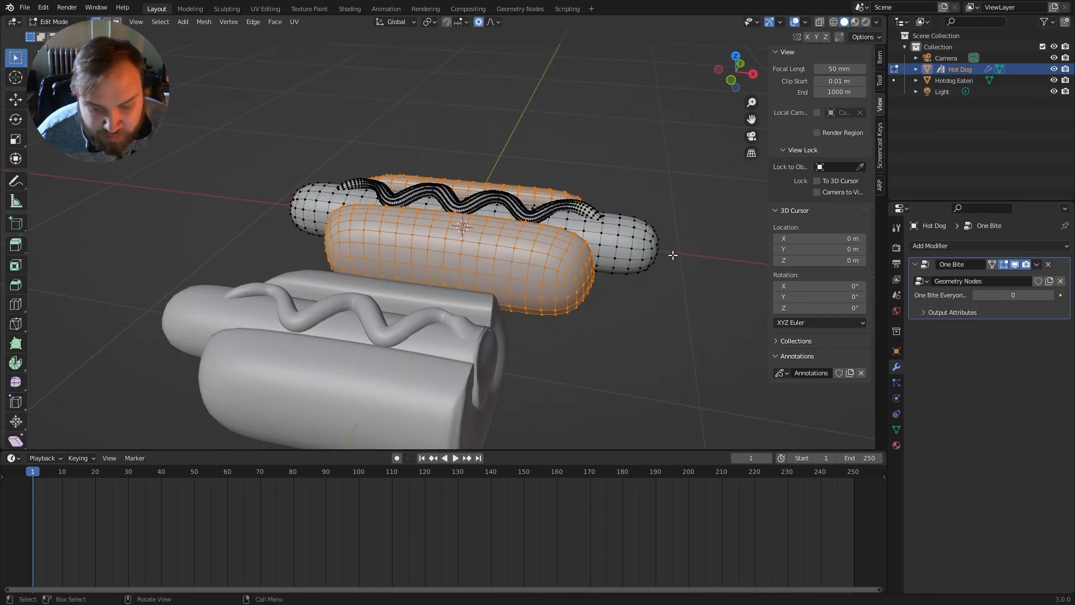
Create a new geometry node tree and place a Switch node on the input-output link
key(KP_1)
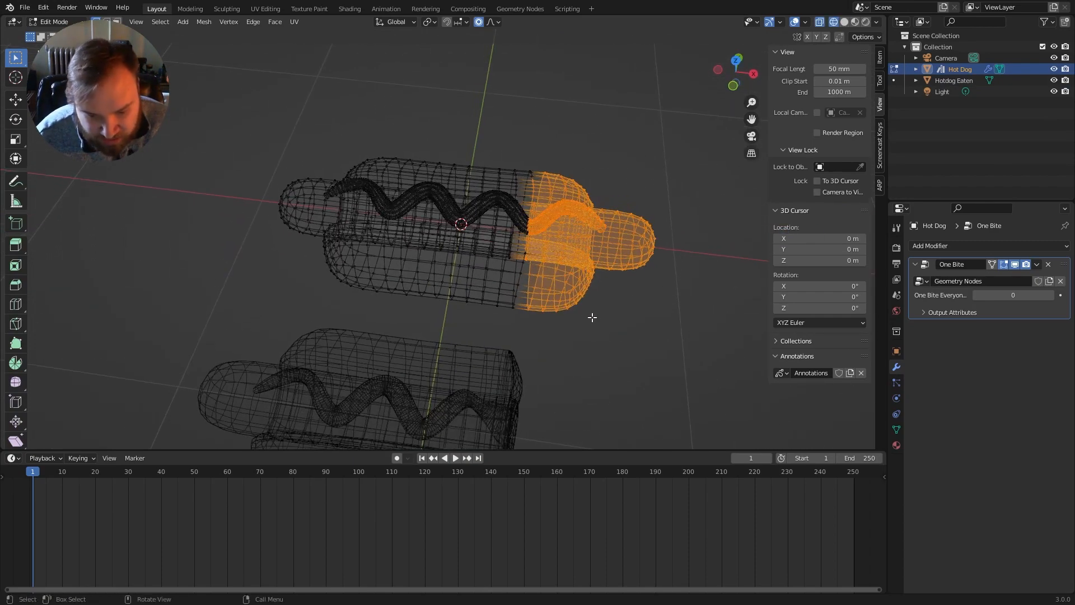
key(Tab)
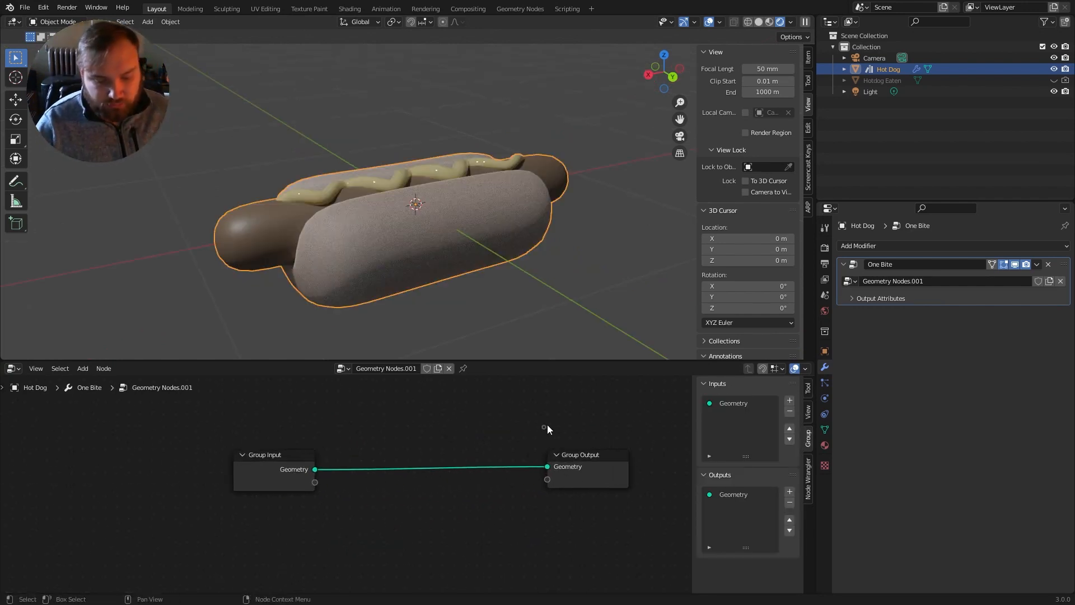
click(82, 369)
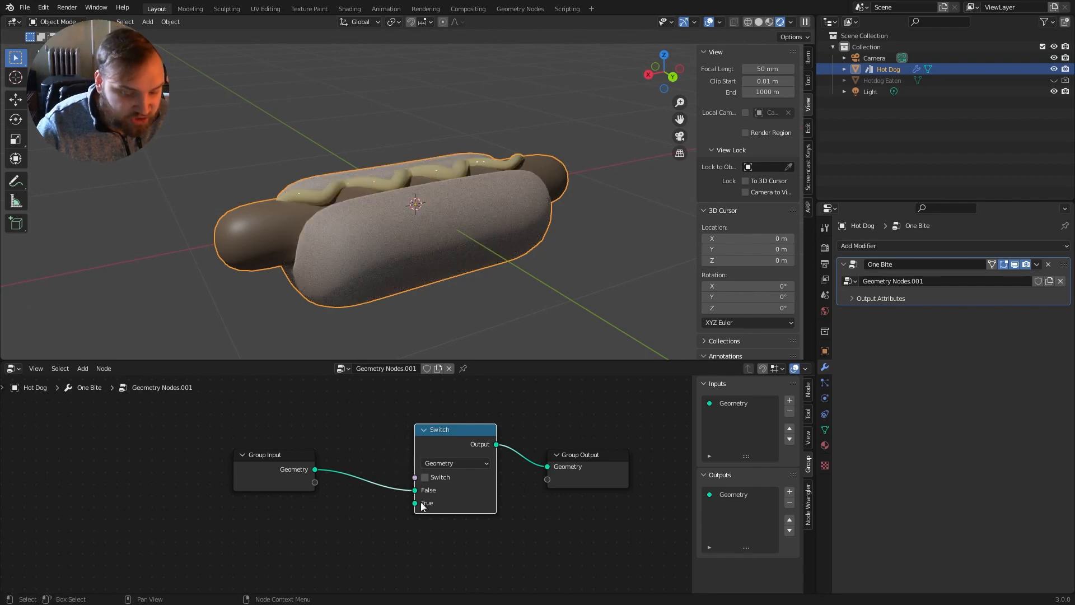
drag(414, 503, 349, 551)
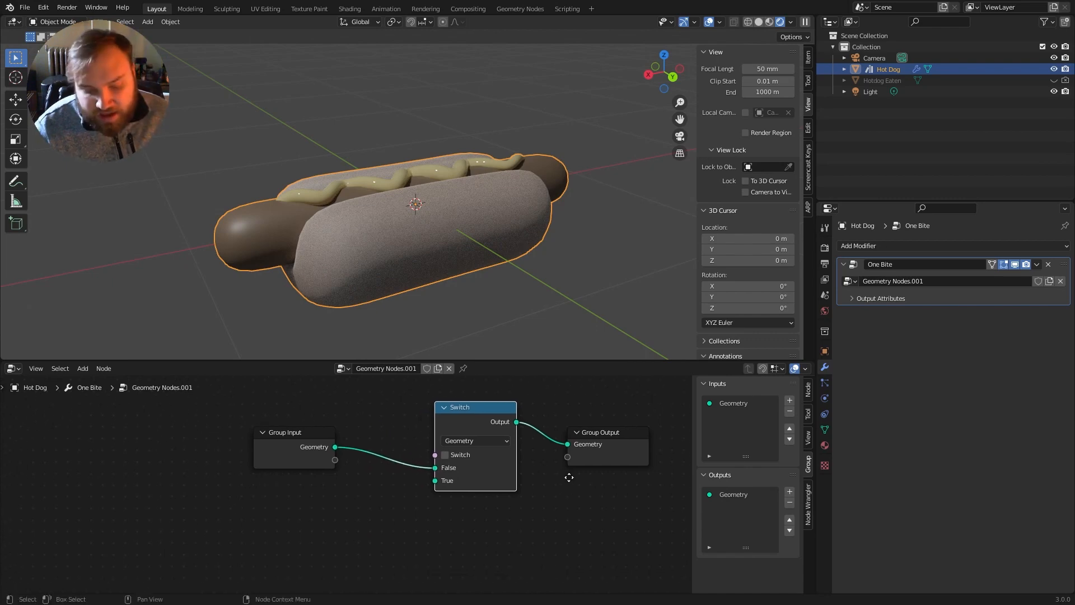
Set the Switch to Geometry type and relabel it 'Bite Taken'
click(487, 440)
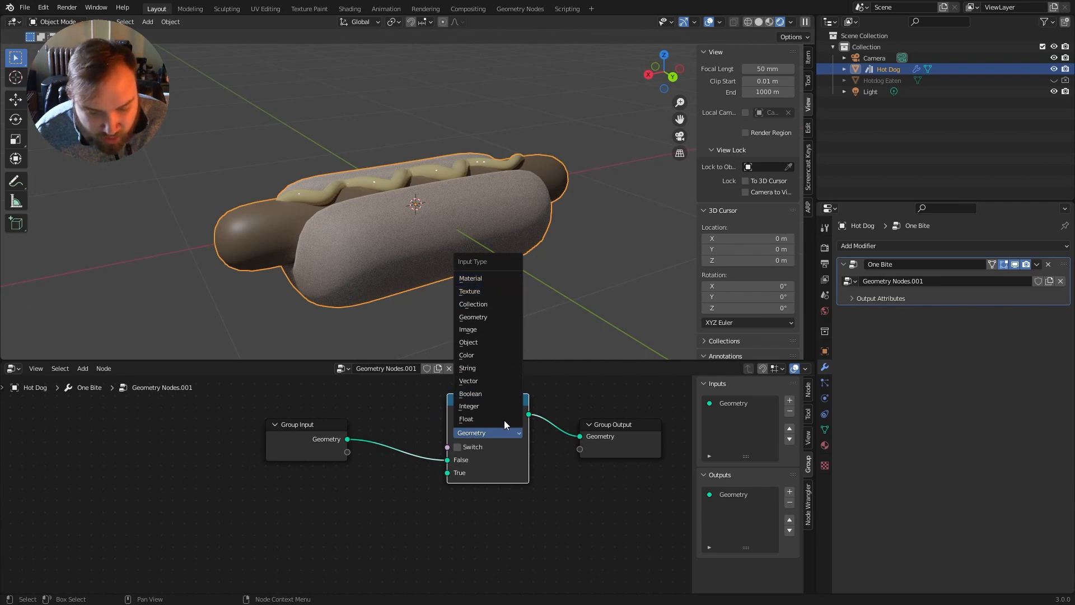
click(472, 432)
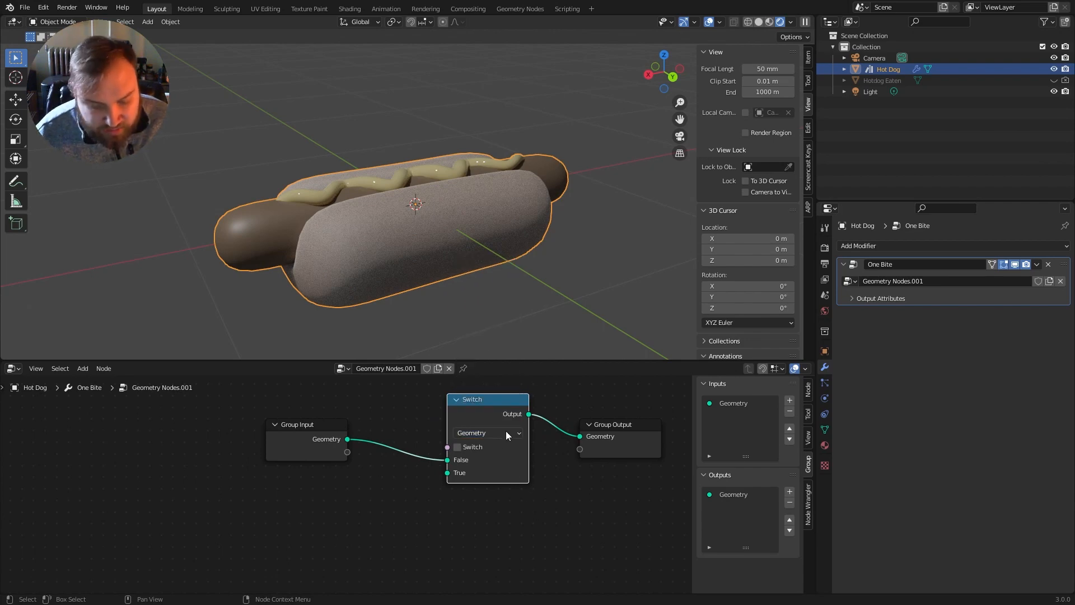
click(489, 432)
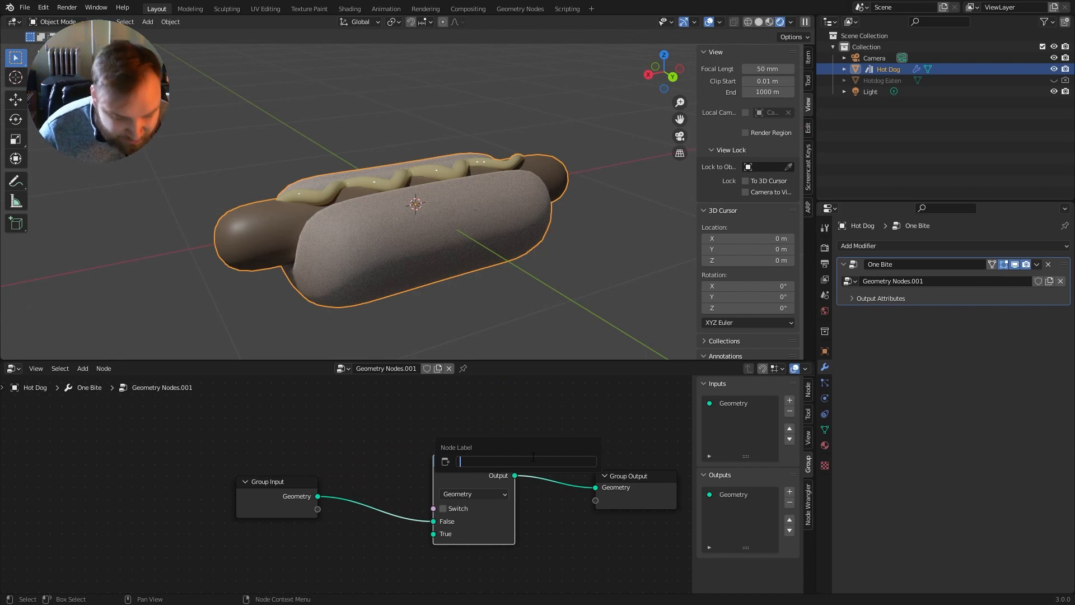
text(Bite Taker)
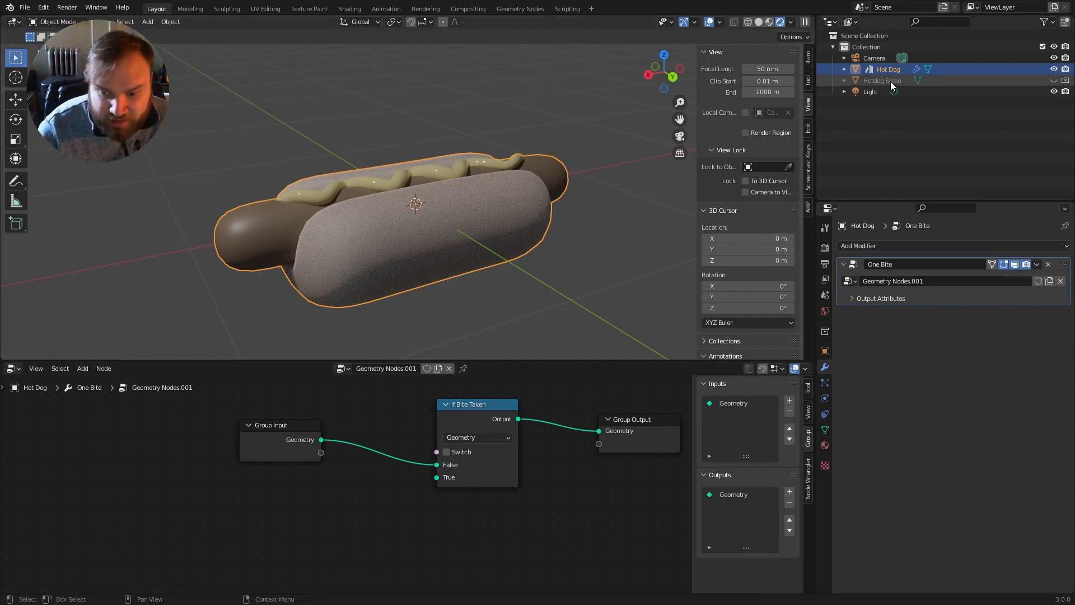
Feed Hotdog Eaten geometry into the switch's True input and test toggling the switch on and off
click(883, 81)
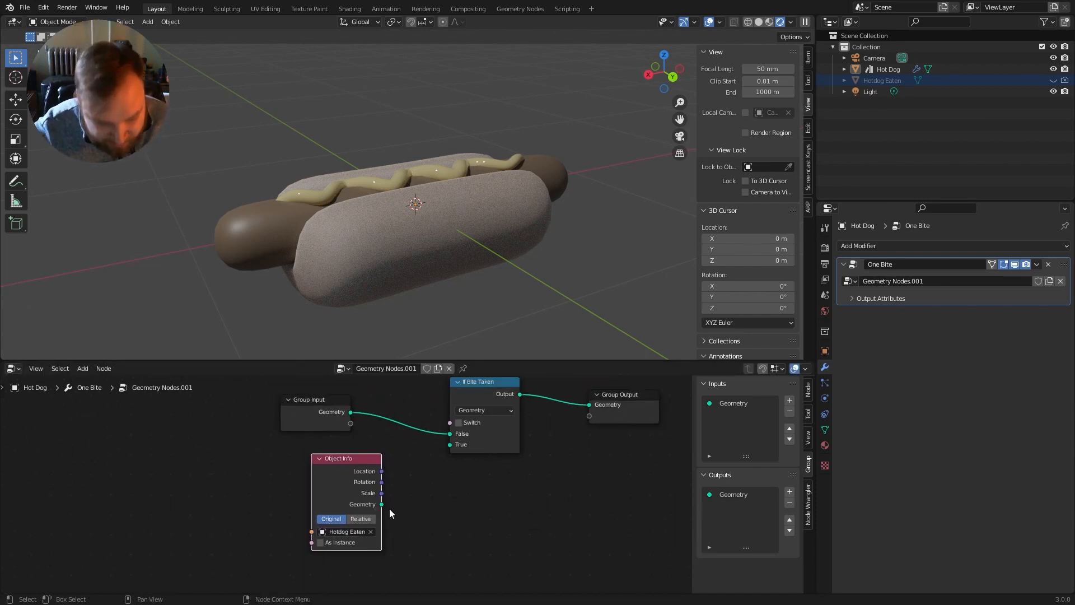
drag(380, 504, 607, 405)
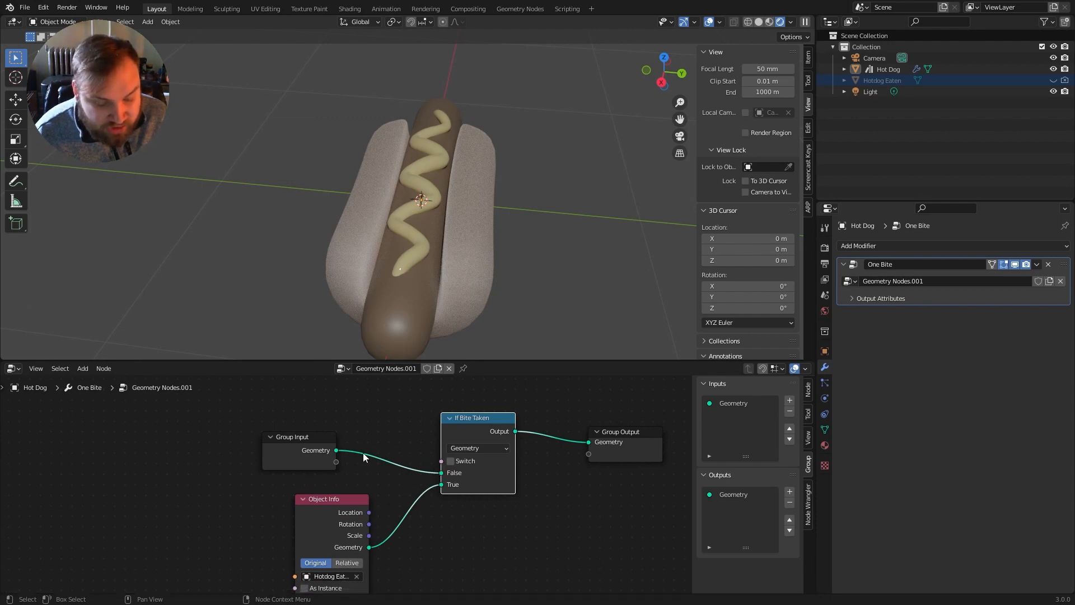
mouse_move(456, 470)
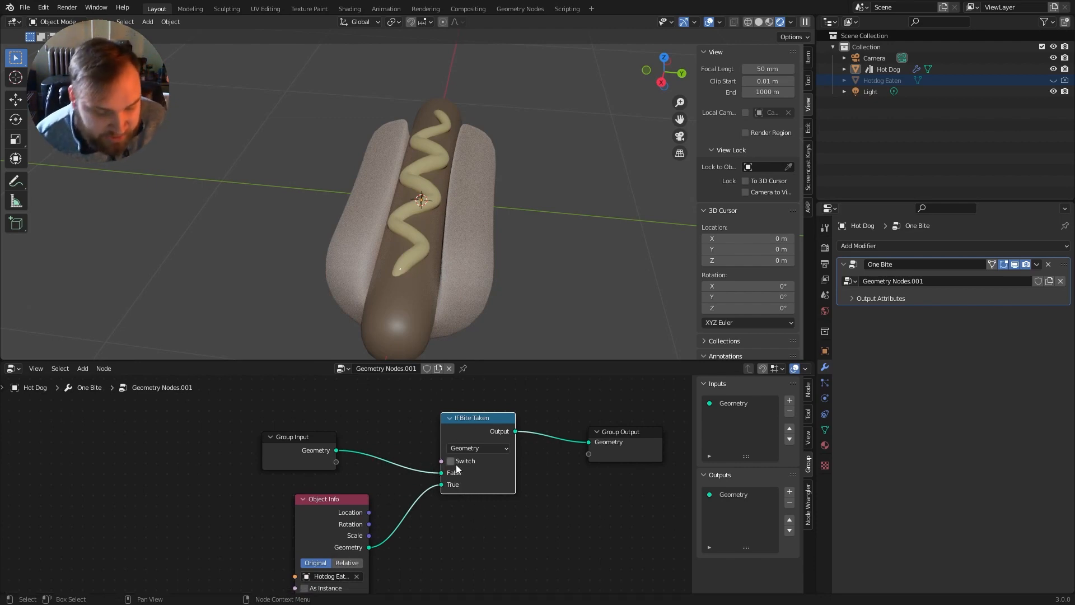
click(450, 462)
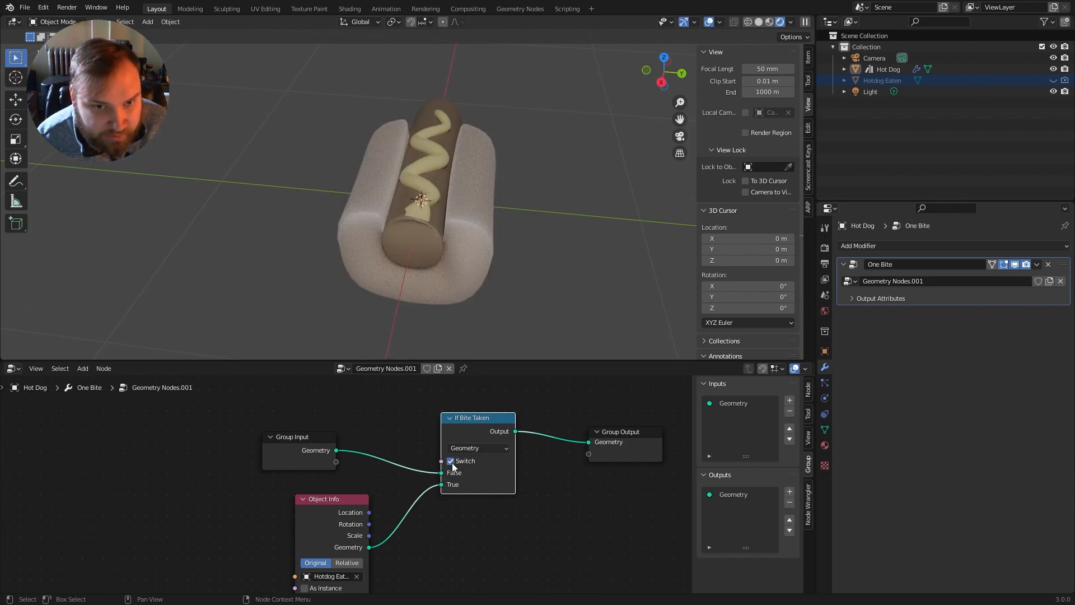
click(450, 461)
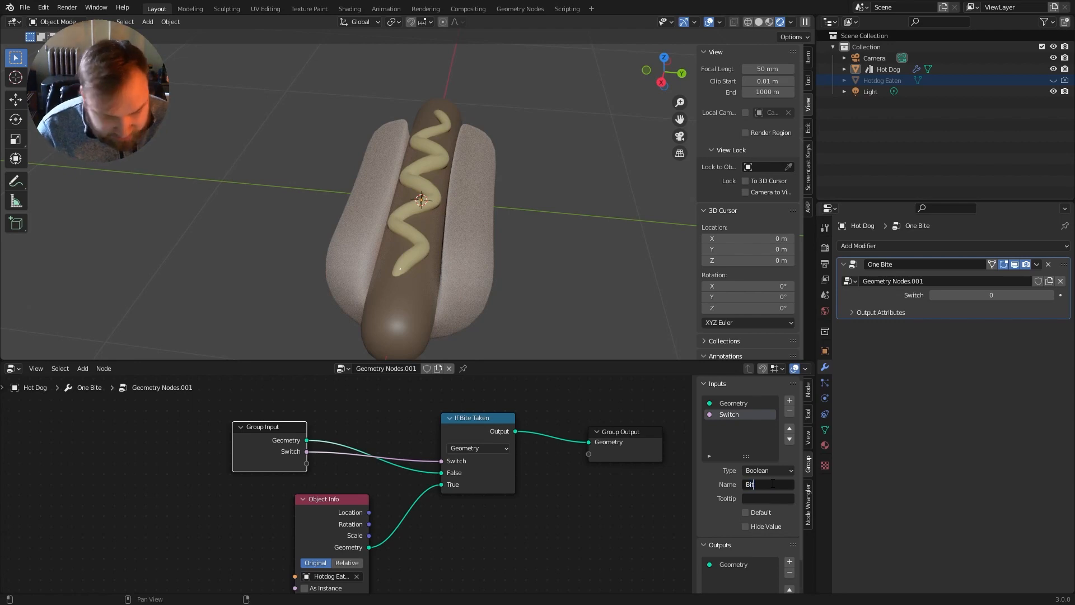
Rename the exposed group input to 'Bite Taken'
text(Bite Taken)
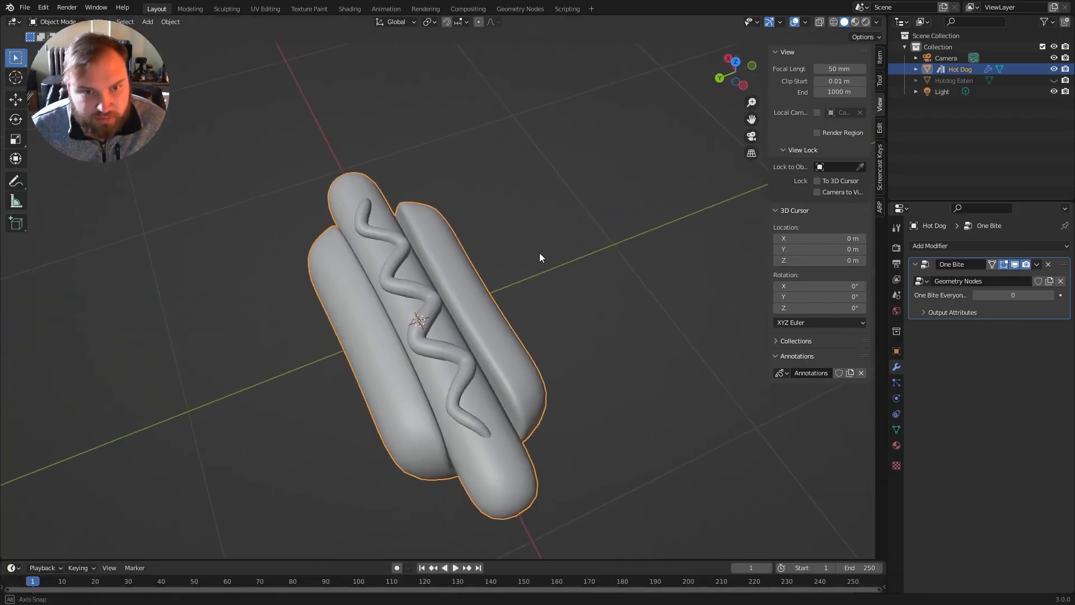
mouse_move(1054, 70)
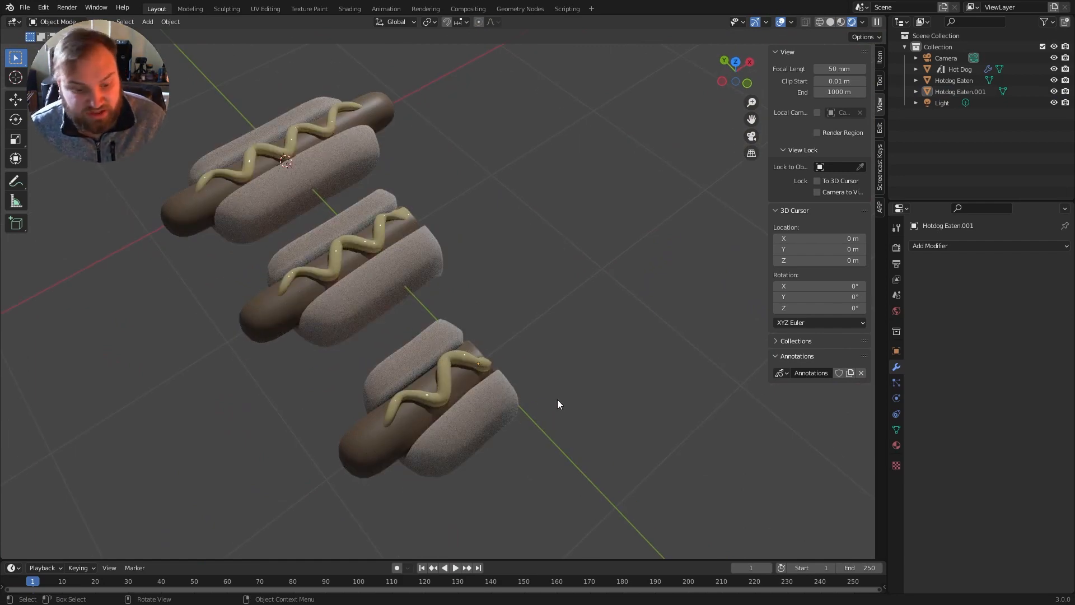
Rewire the duplicated eaten hot dog's geometry link in the node tree
drag(558, 404, 535, 311)
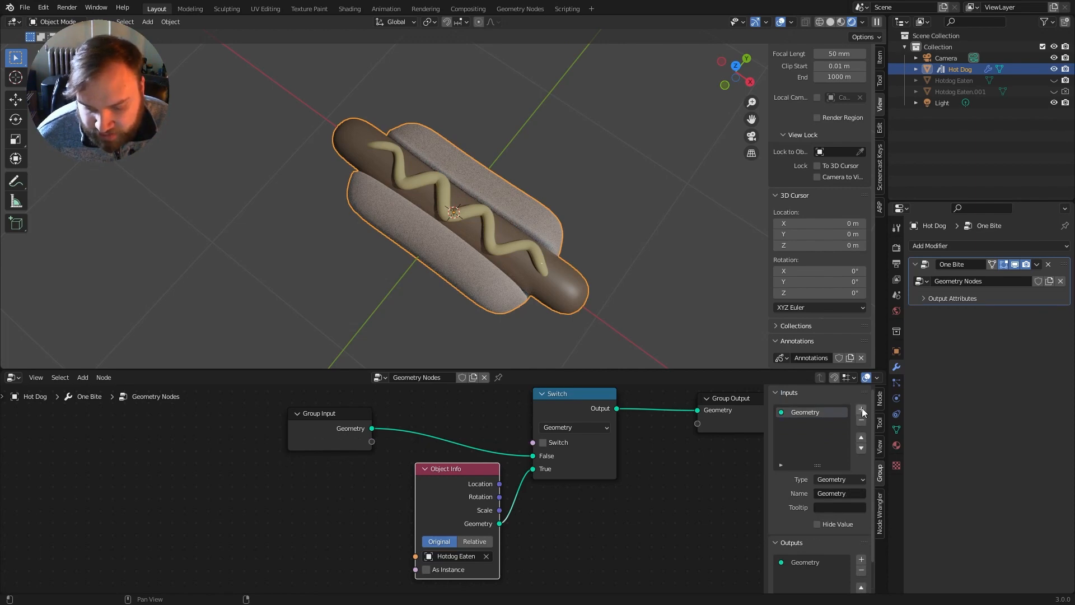
Add an integer group input named 'Bites' and relabel the switch 'Full Hotdog'
click(838, 479)
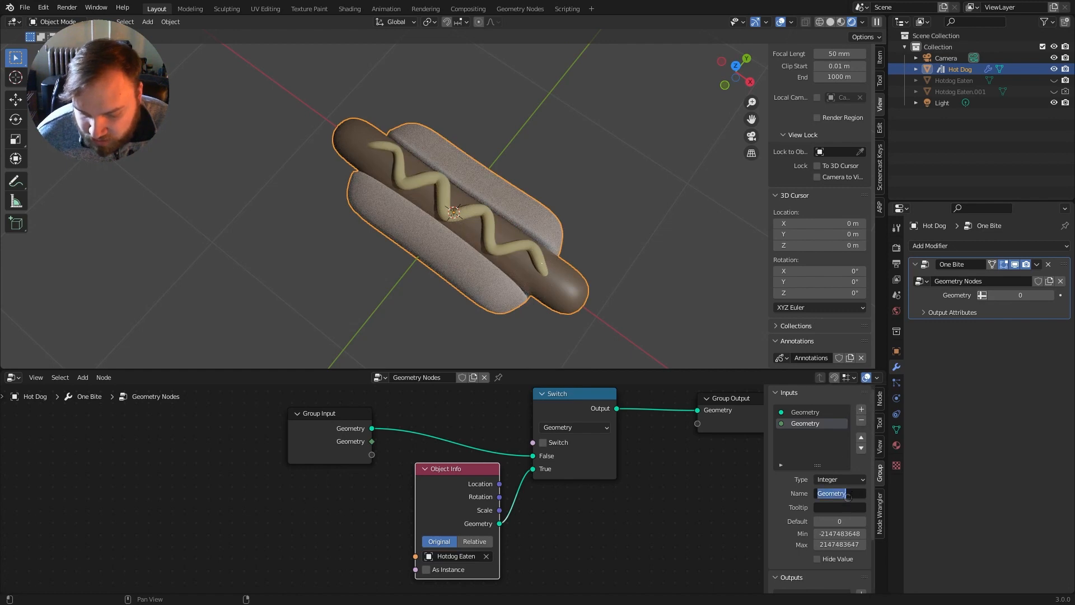
text(Bites)
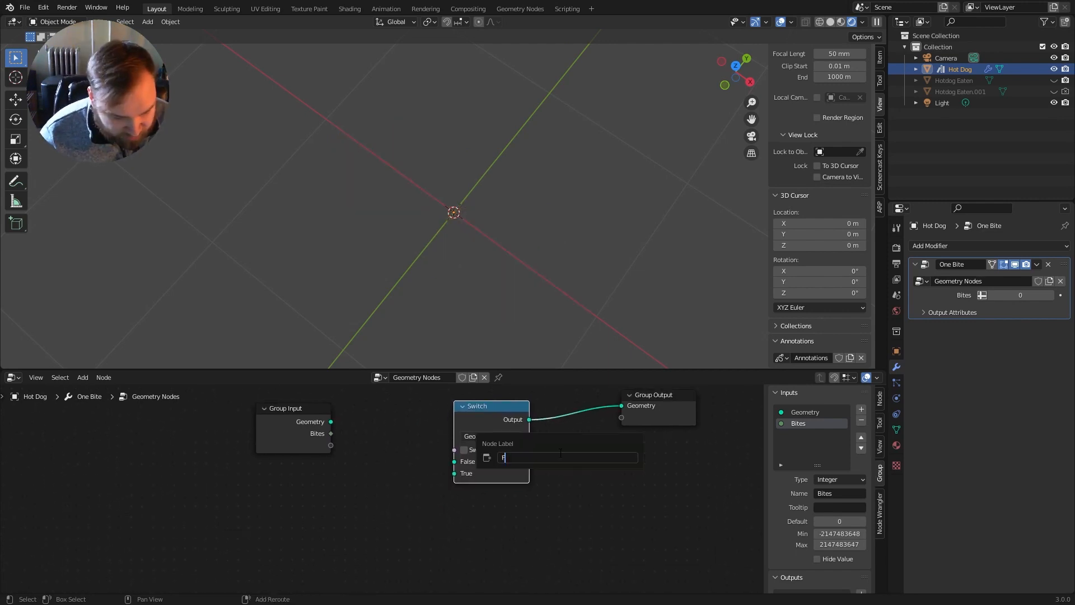
text(ull Hotdog)
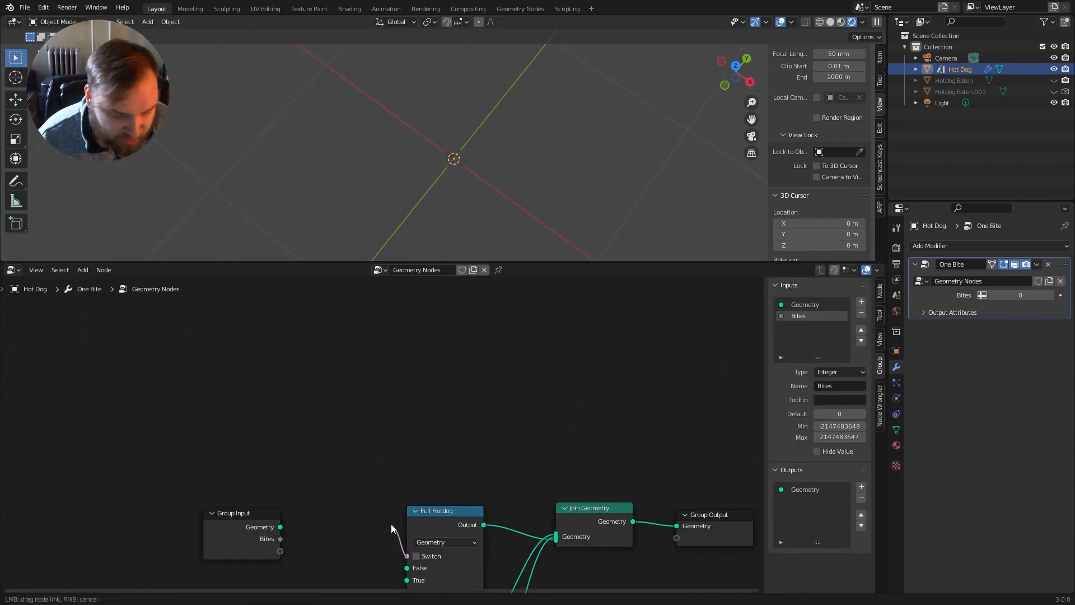
Add a math node set to Compare with Epsilon 0
text(math)
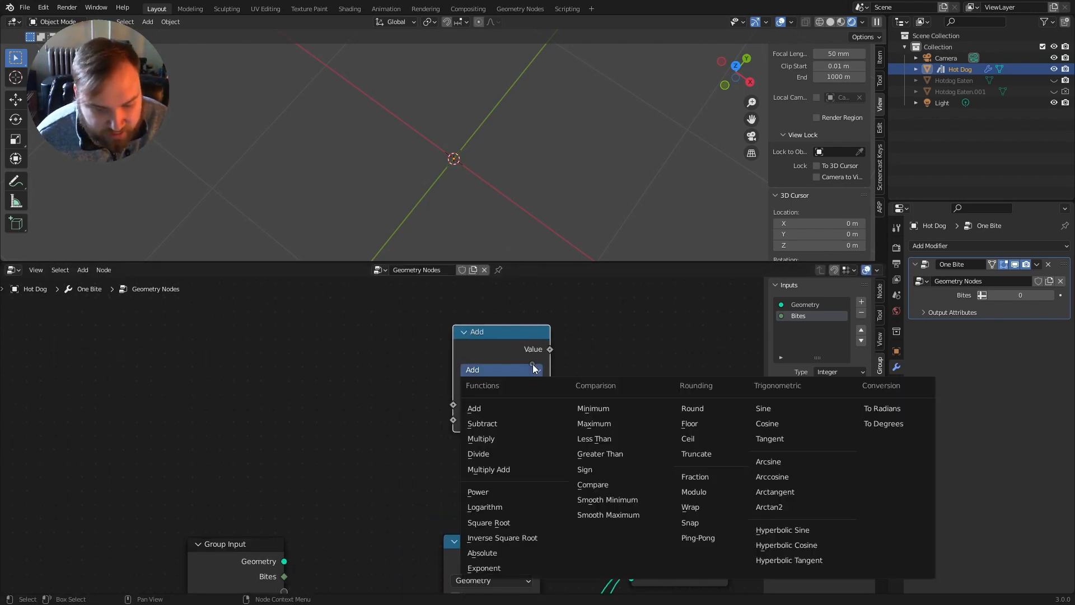
click(593, 484)
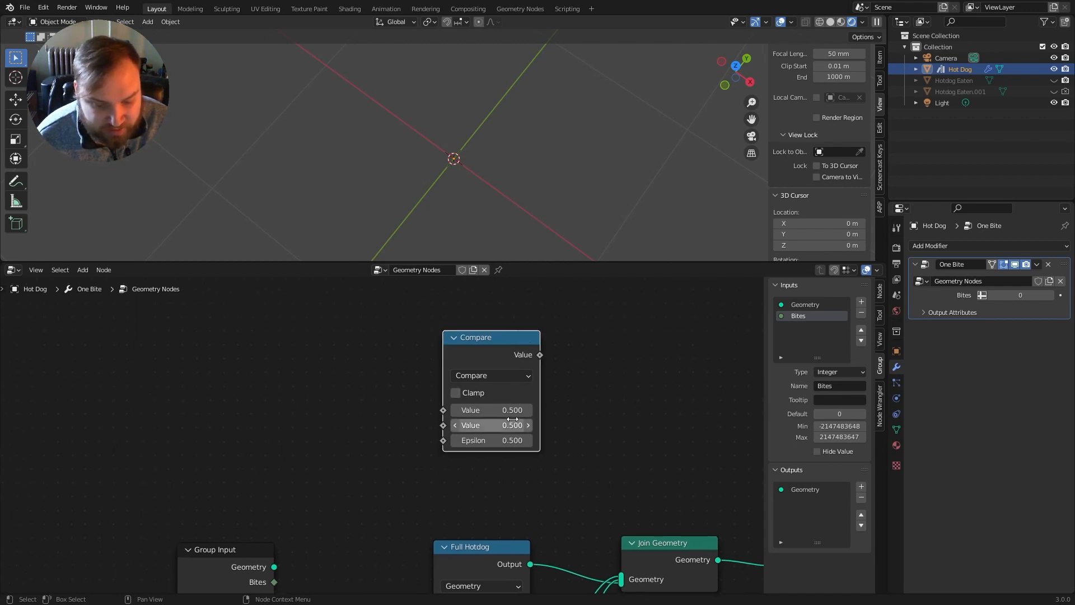
mouse_move(516, 410)
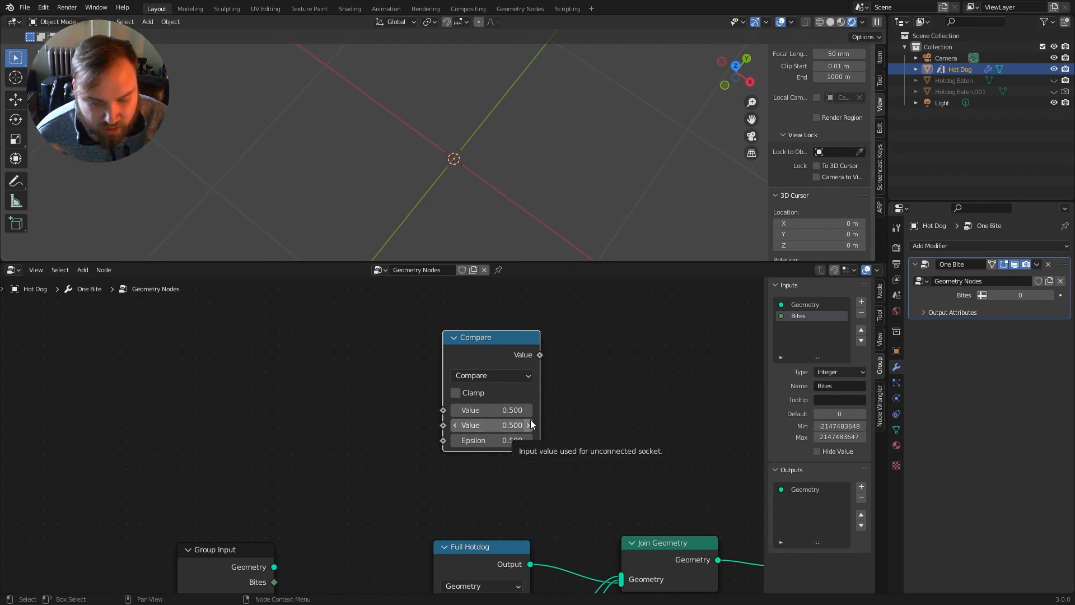
mouse_move(560, 415)
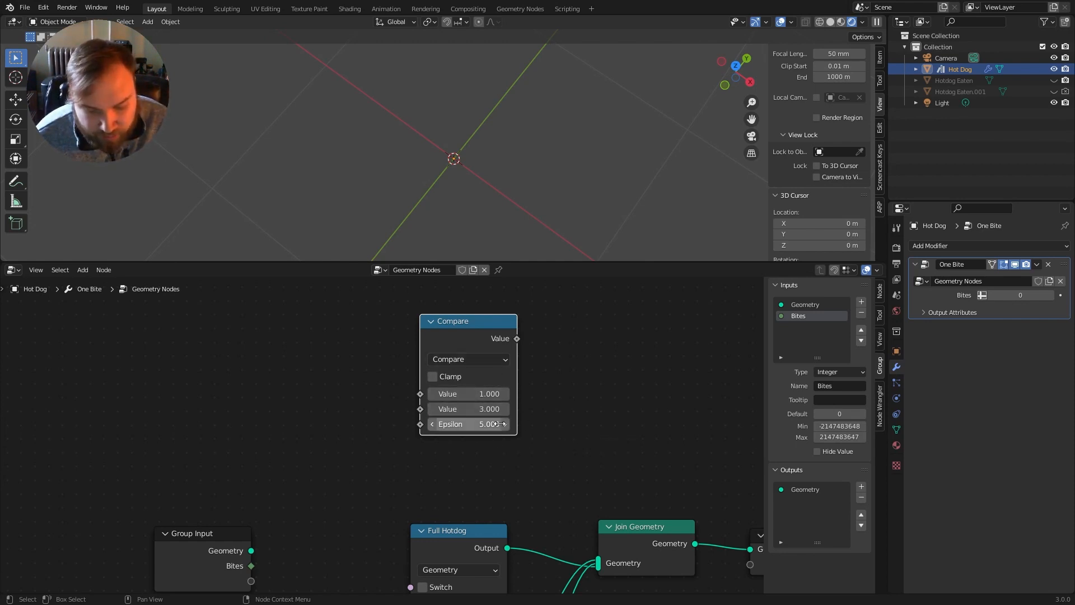
double_click(468, 423)
text(0.000)
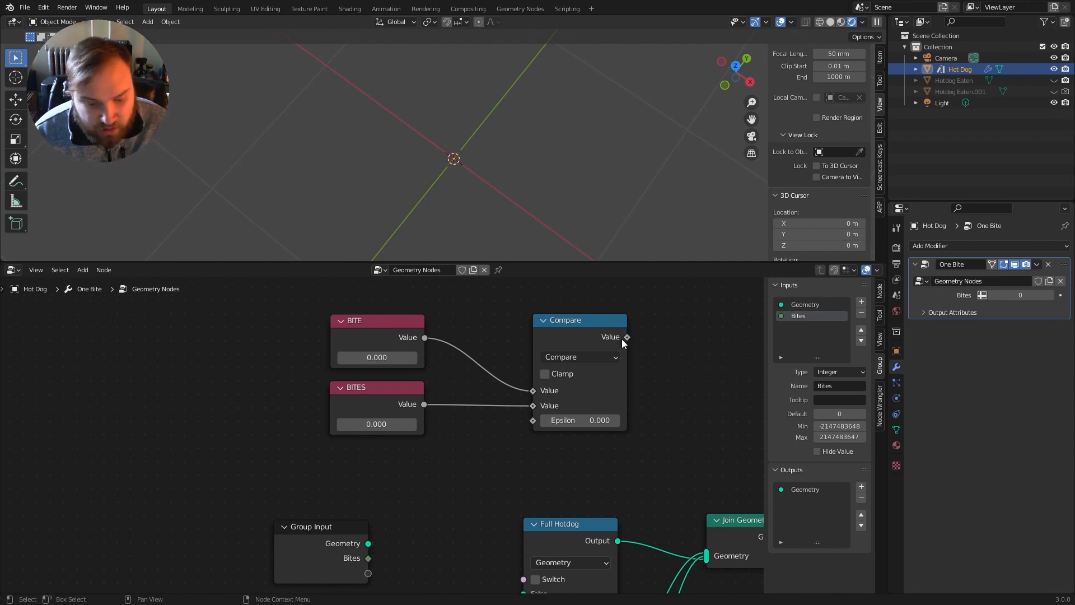
mouse_move(647, 424)
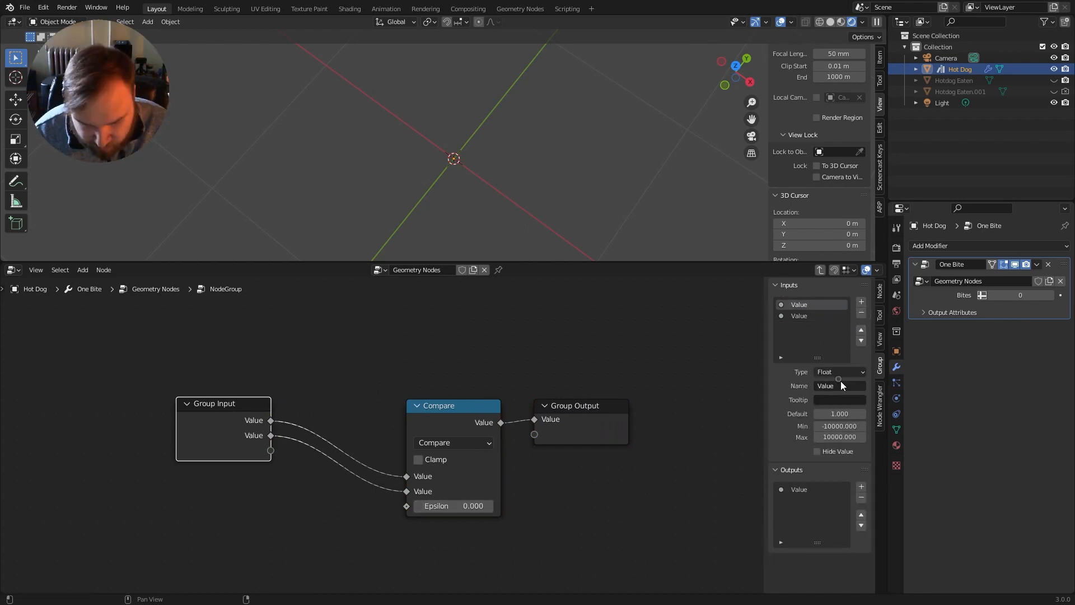
Name the group inputs BITE and BITES and make BITES an Integer
text(BITE)
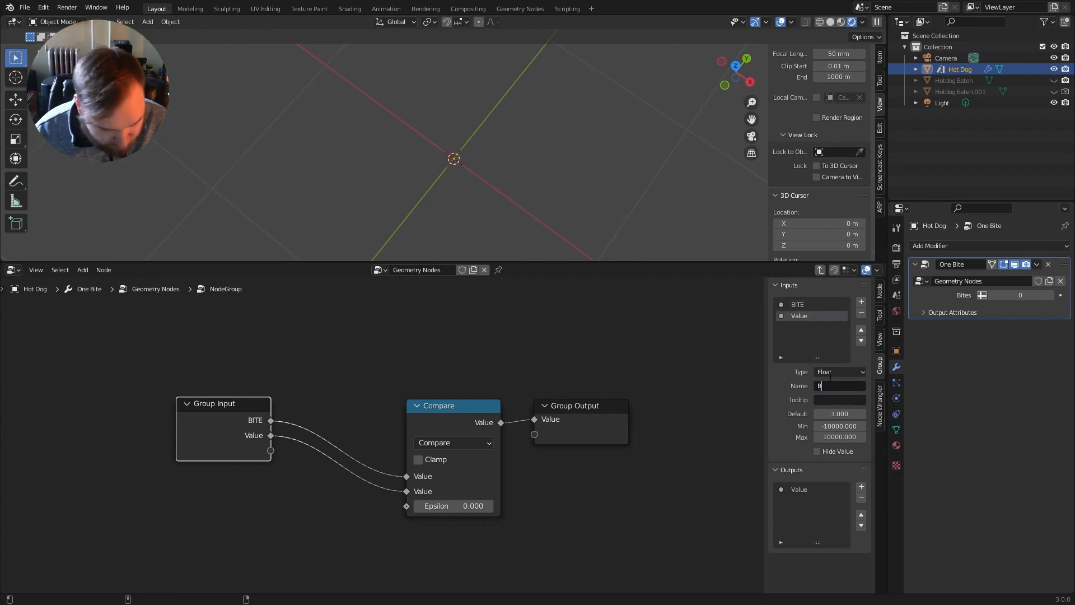
click(839, 371)
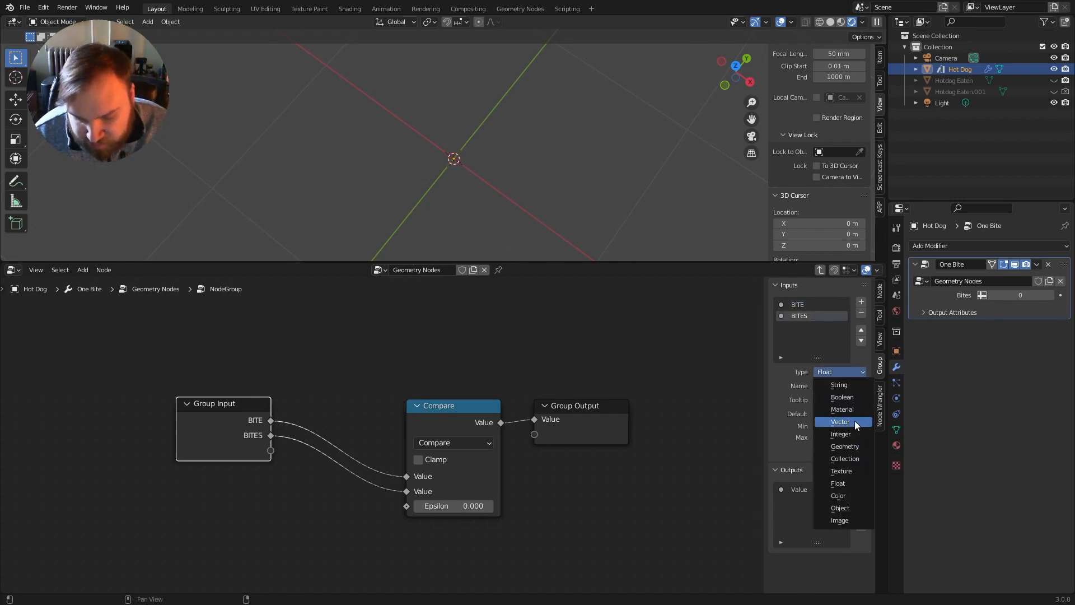
click(840, 434)
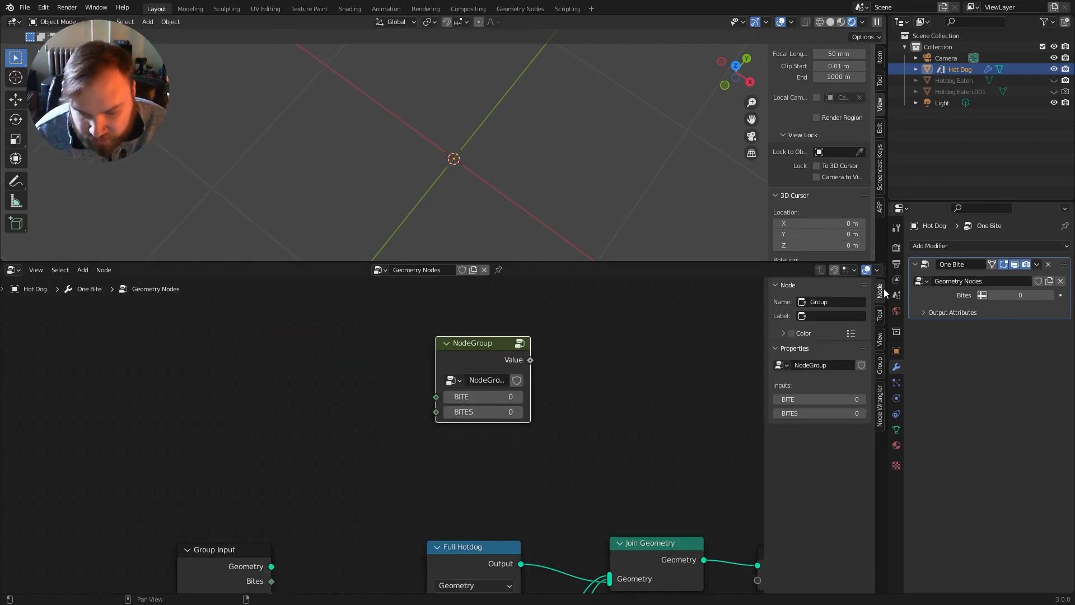
Rename the node group 'CONDITION'
text(CONDITION)
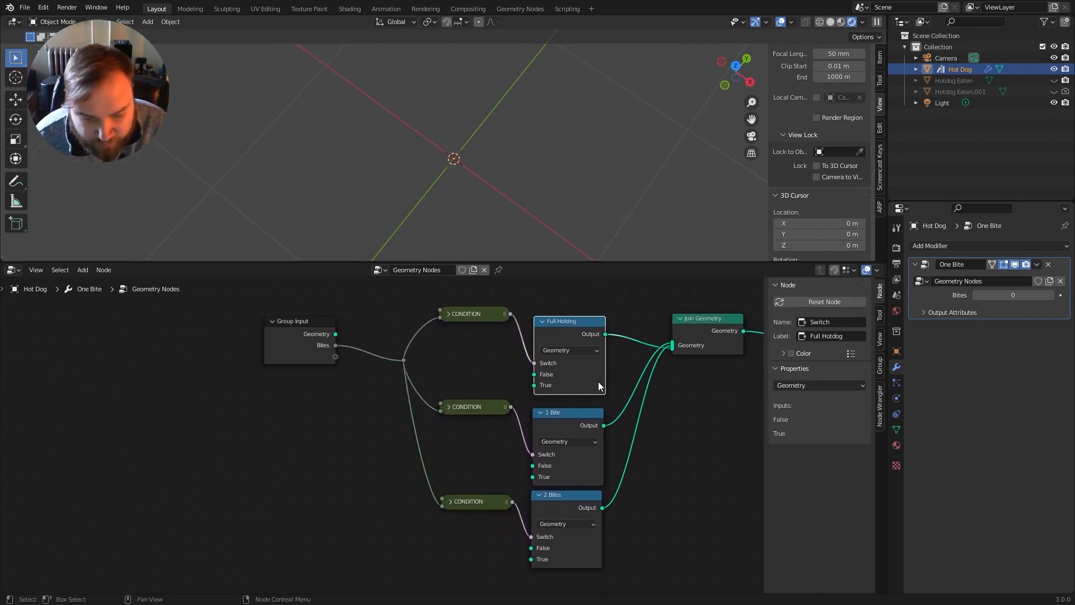
Link an eaten hot dog's Object Info geometry into a switch's True input
drag(335, 333, 534, 384)
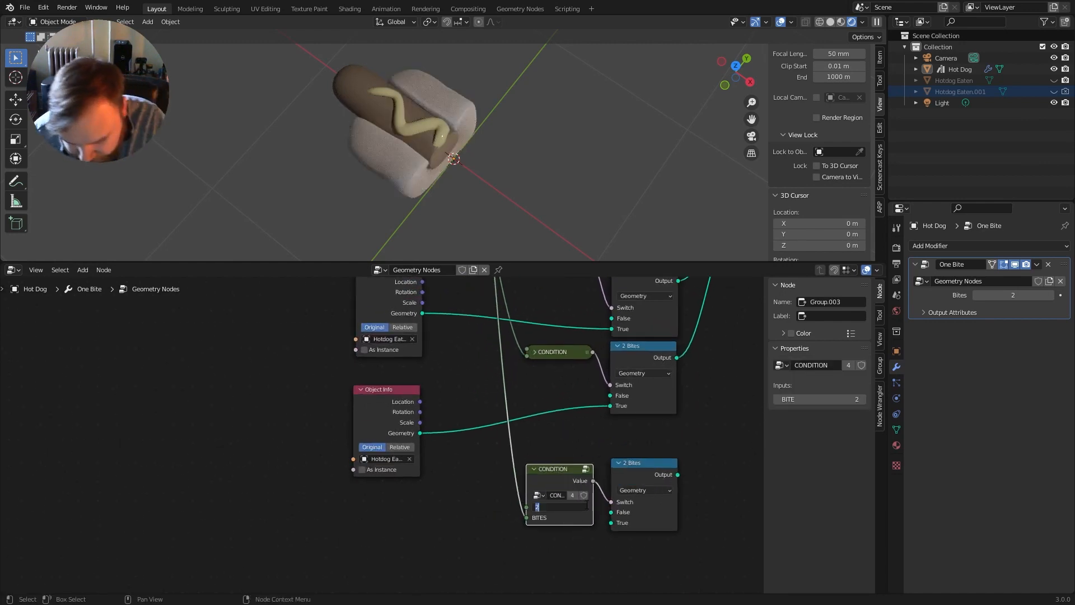
Set the fourth CONDITION's BITE to 3 and test Bites at 0 and 3
text(3)
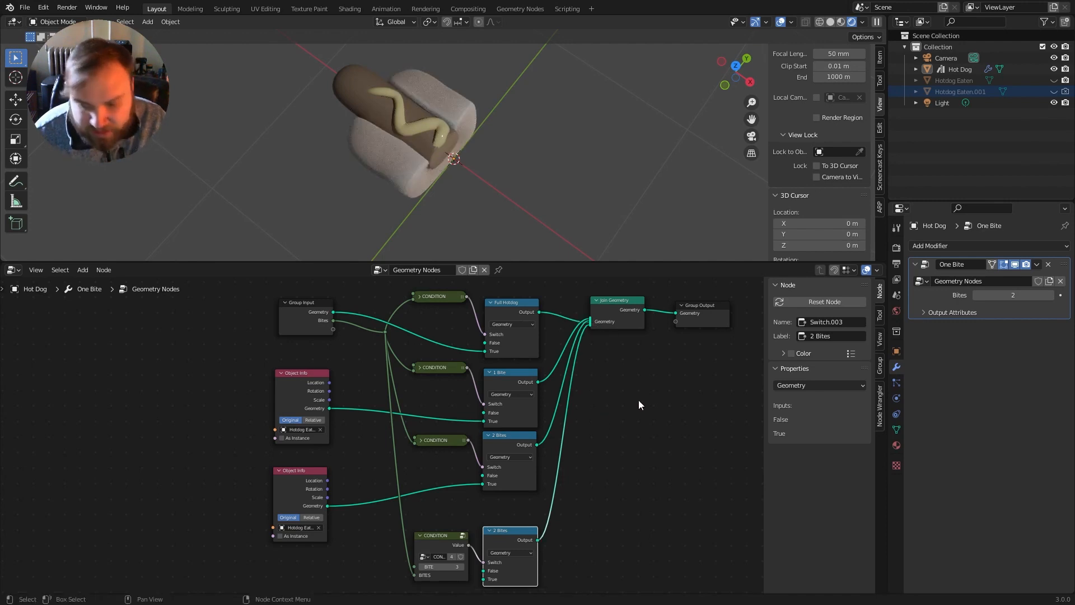
click(1012, 296)
text(0)
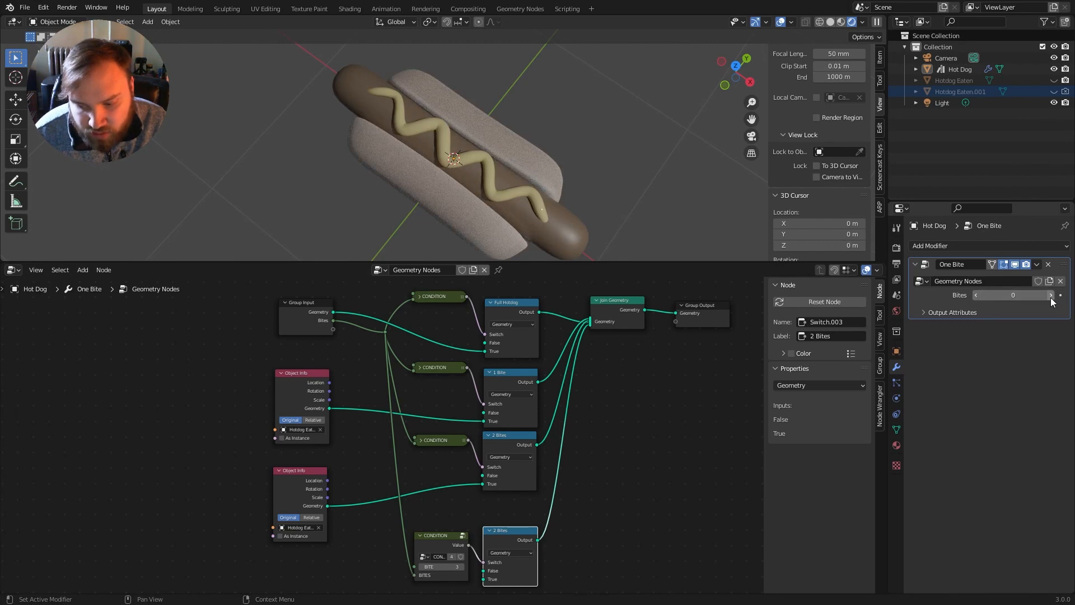
click(1050, 295)
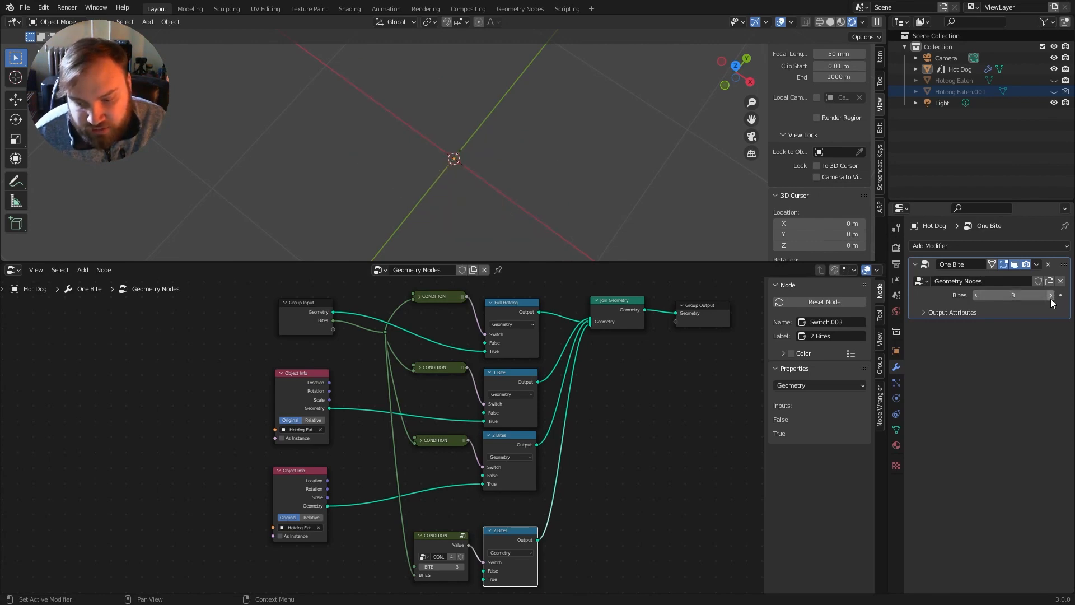